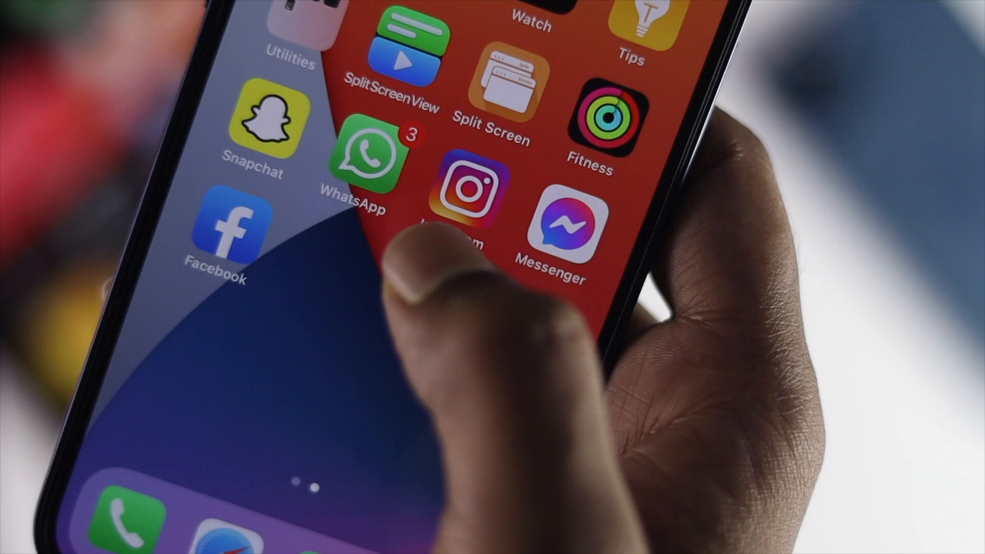
Send a WhatsApp test message from the second phone to the iPhone
click(365, 154)
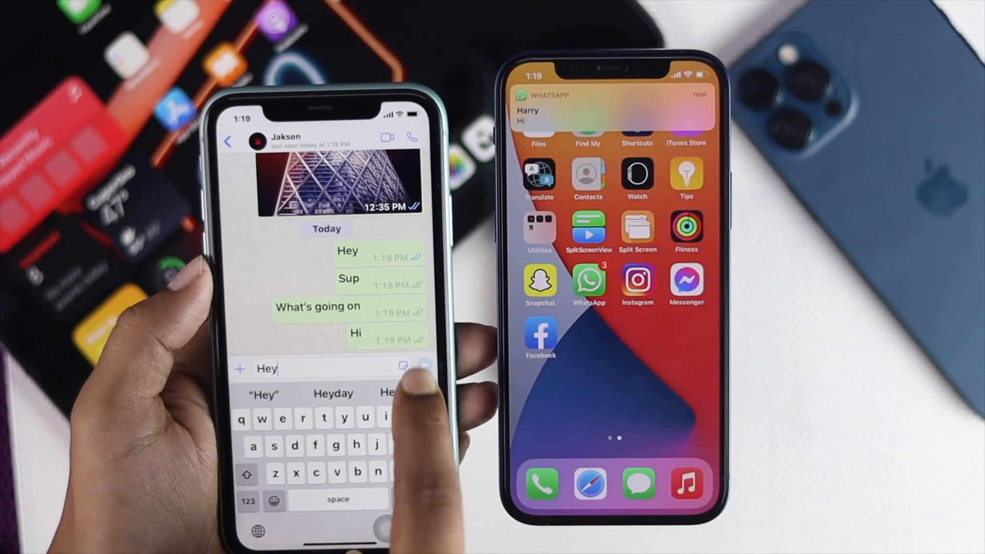
click(424, 365)
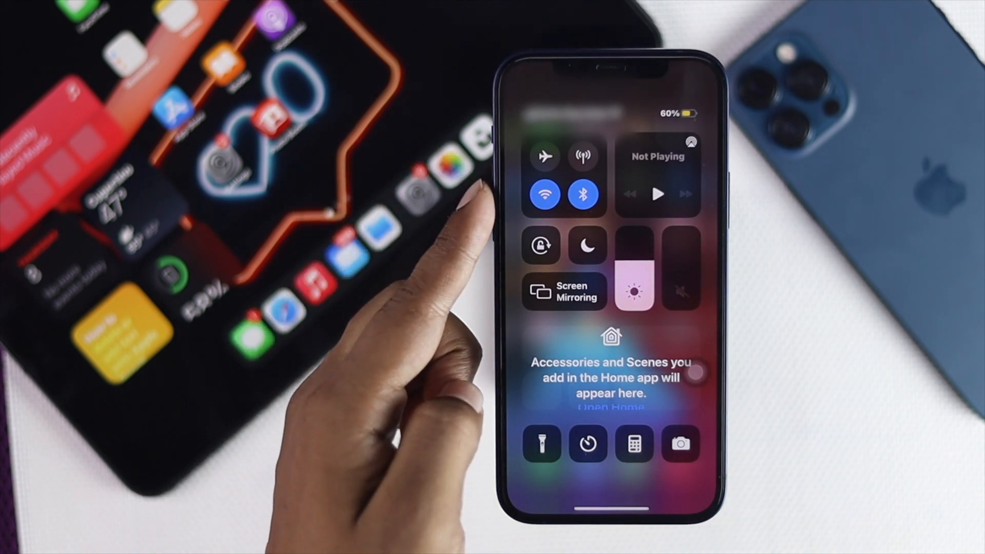
mouse_move(453, 188)
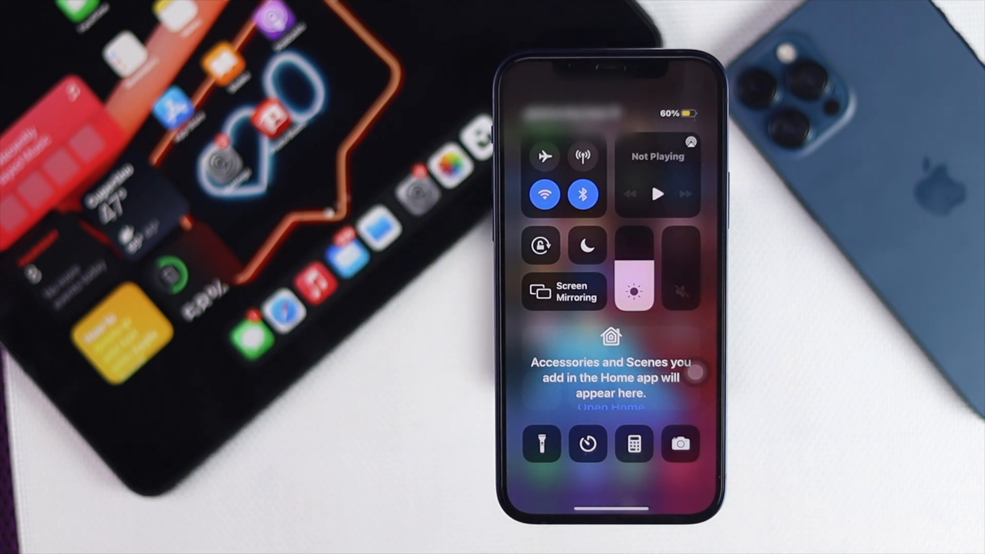
click(587, 245)
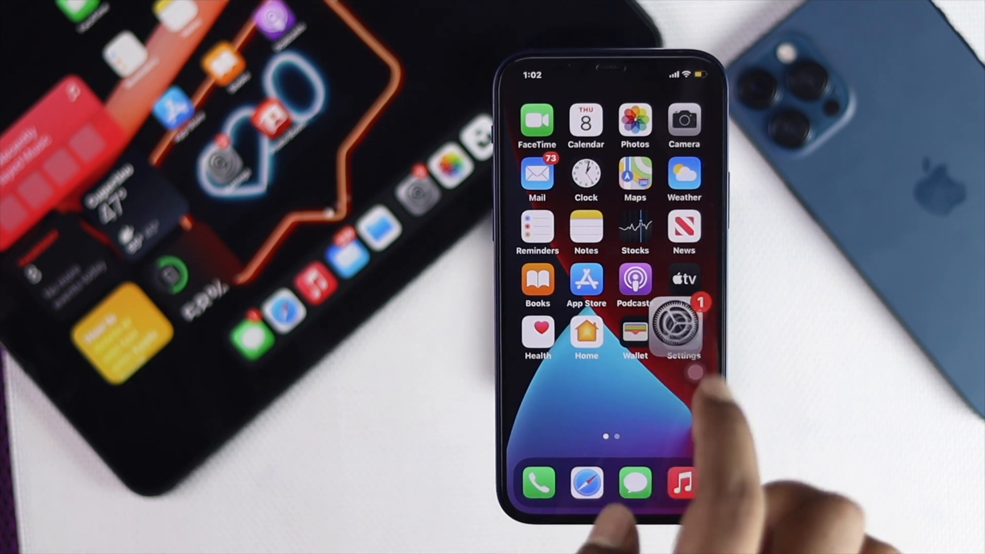
Switch Low Power Mode off on the Battery page and return to the Settings list
click(683, 323)
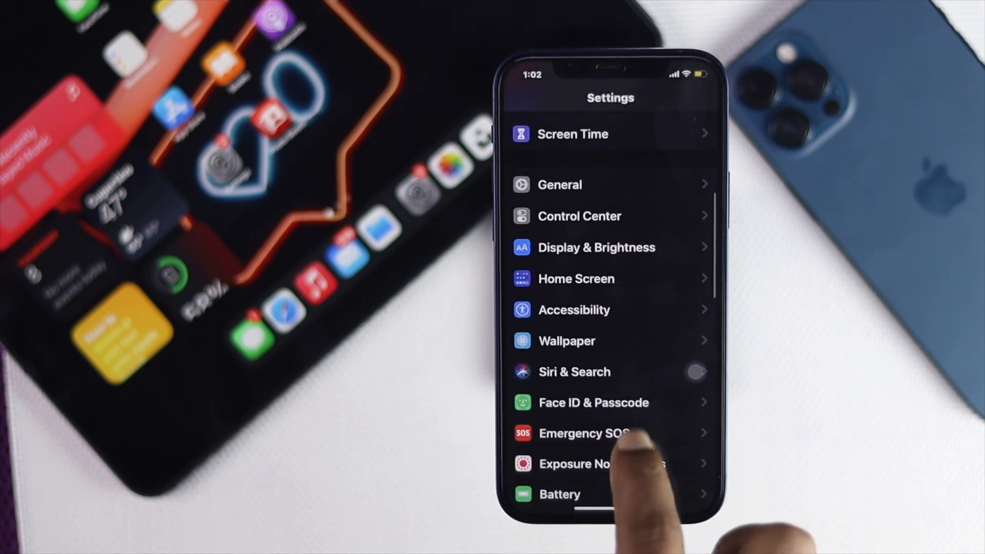
click(559, 493)
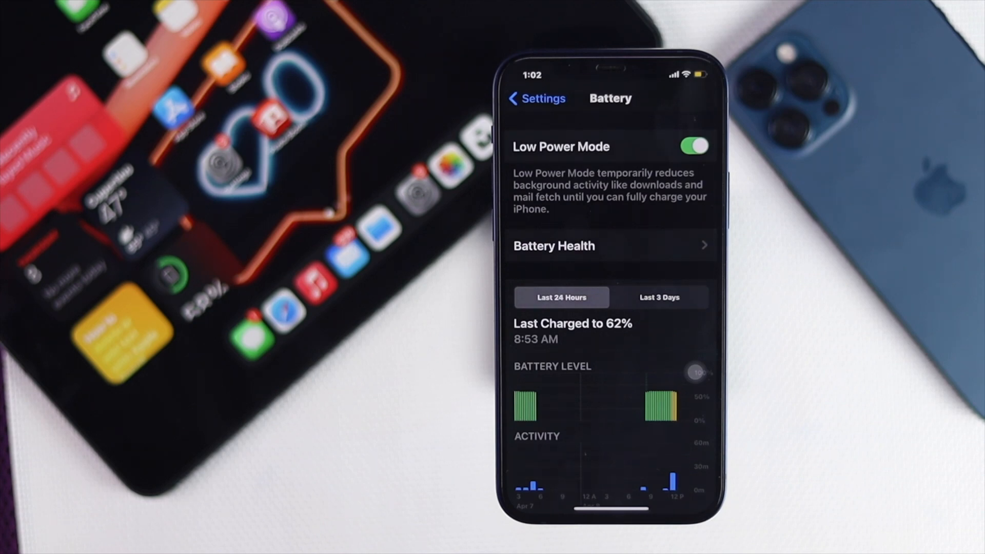
click(694, 146)
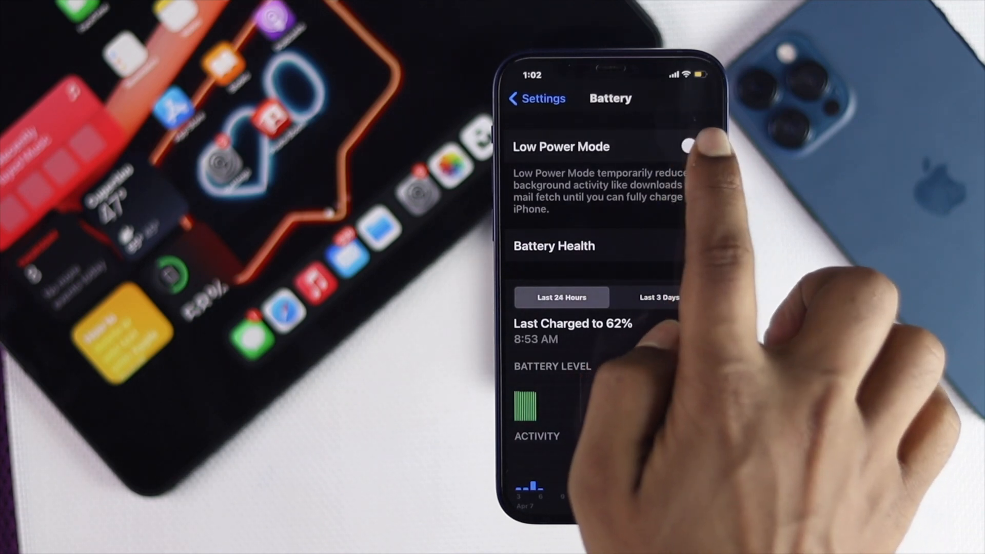
click(694, 146)
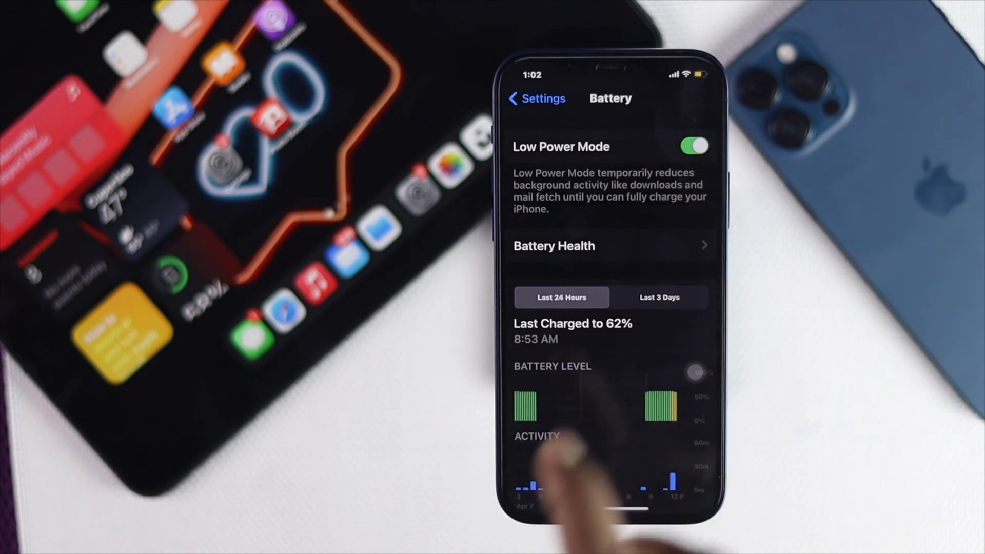
click(694, 146)
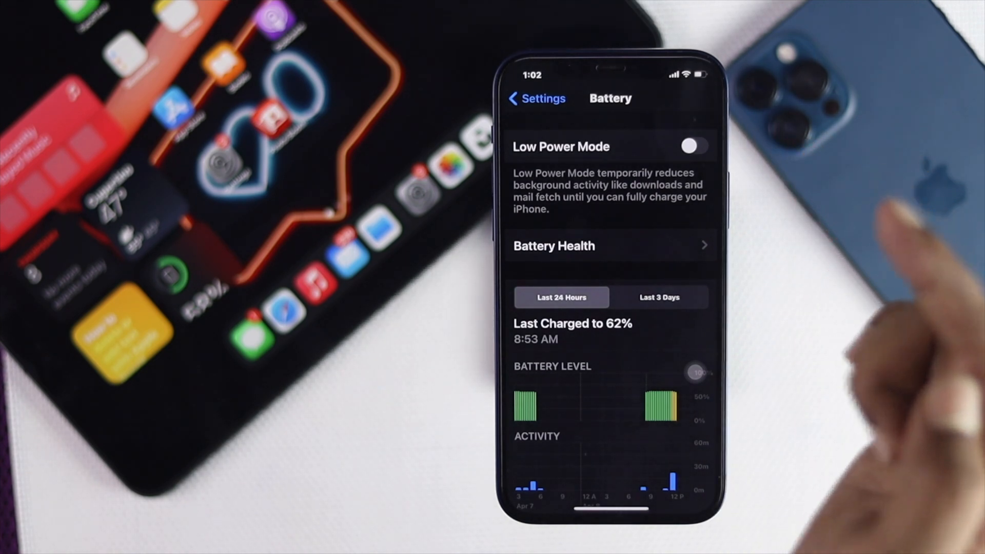
click(530, 99)
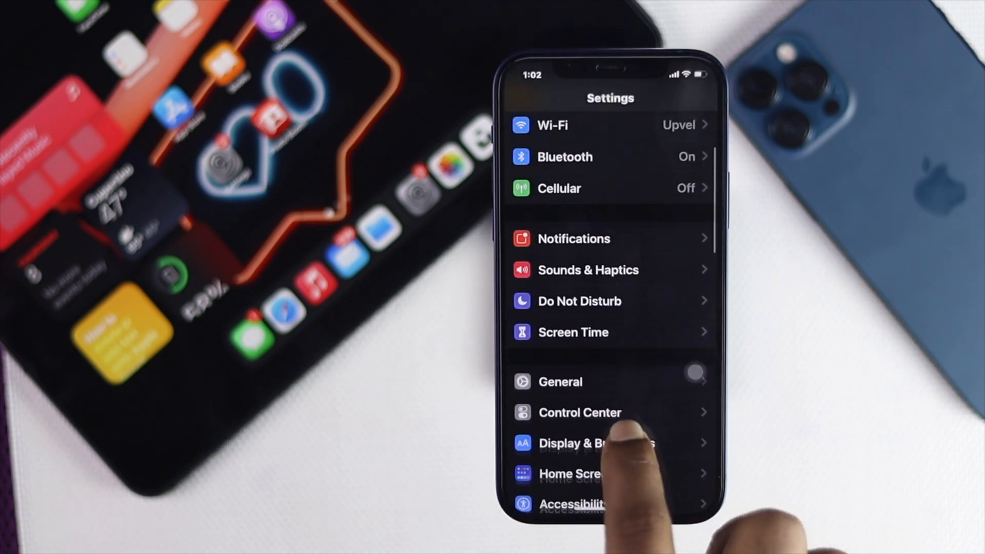
Set Background App Refresh under General to Wi-Fi
click(559, 382)
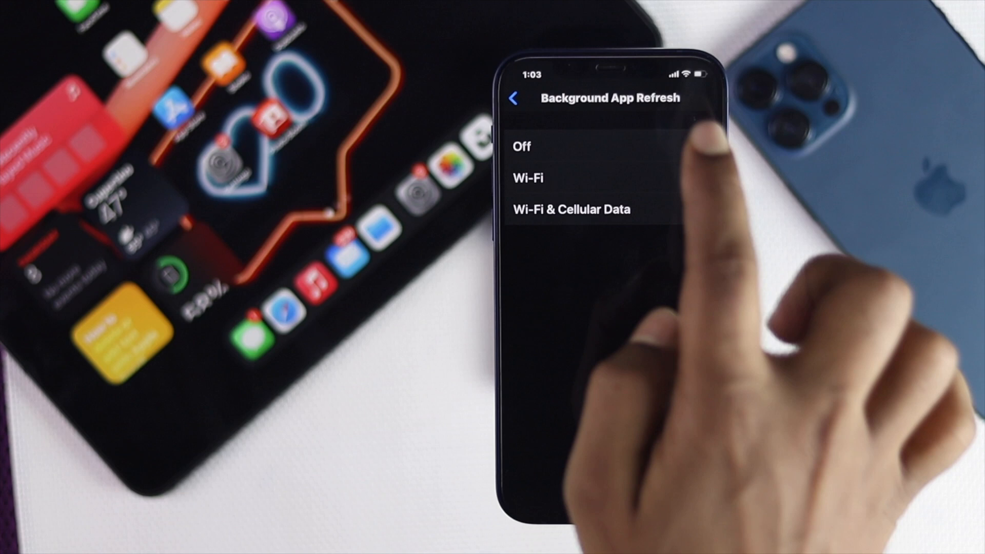
click(522, 147)
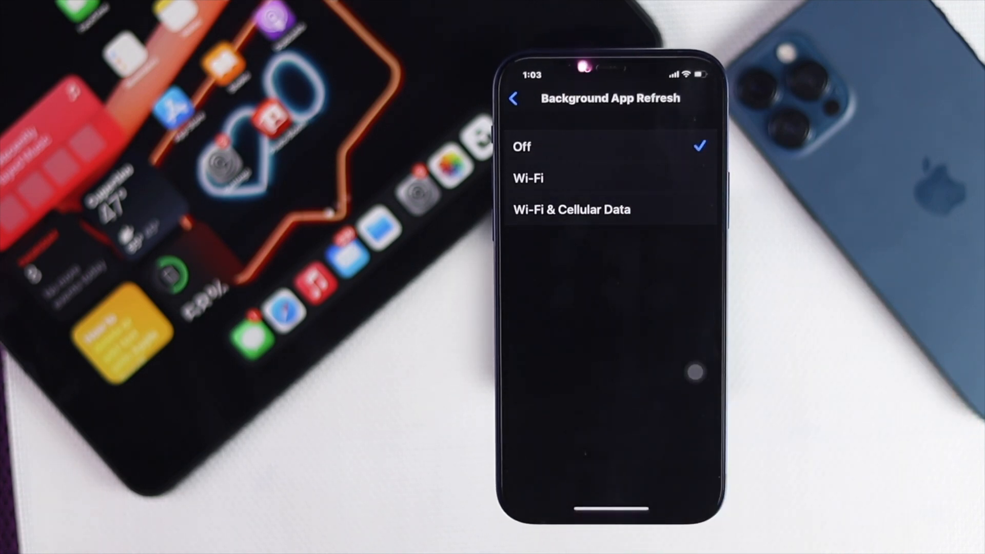
click(528, 178)
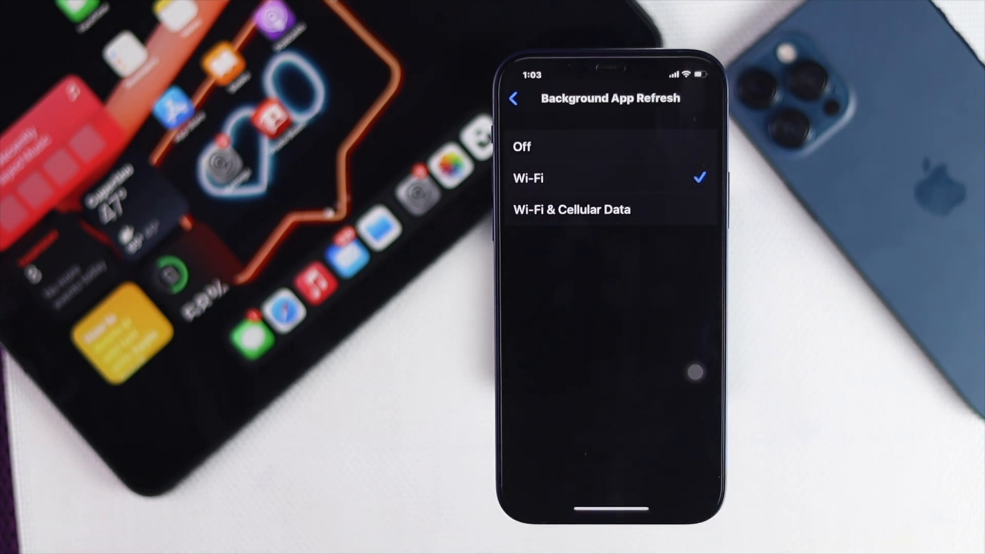
click(571, 210)
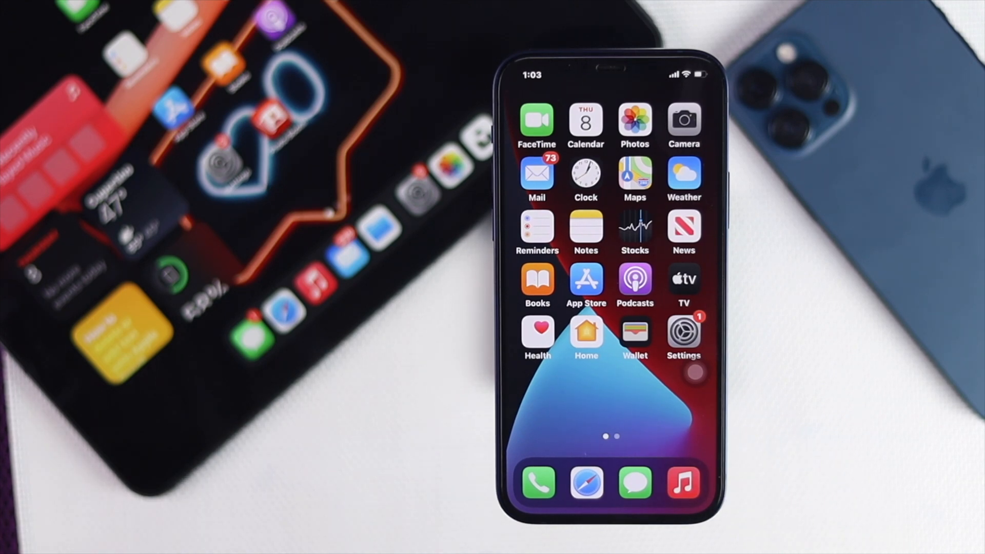
Set Notifications' Show Previews option to Always
click(683, 331)
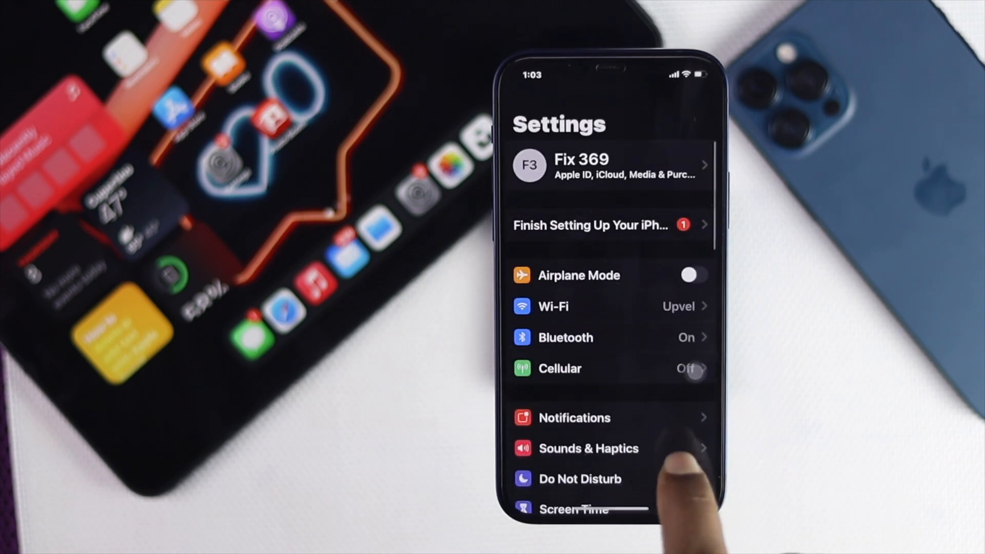
click(573, 417)
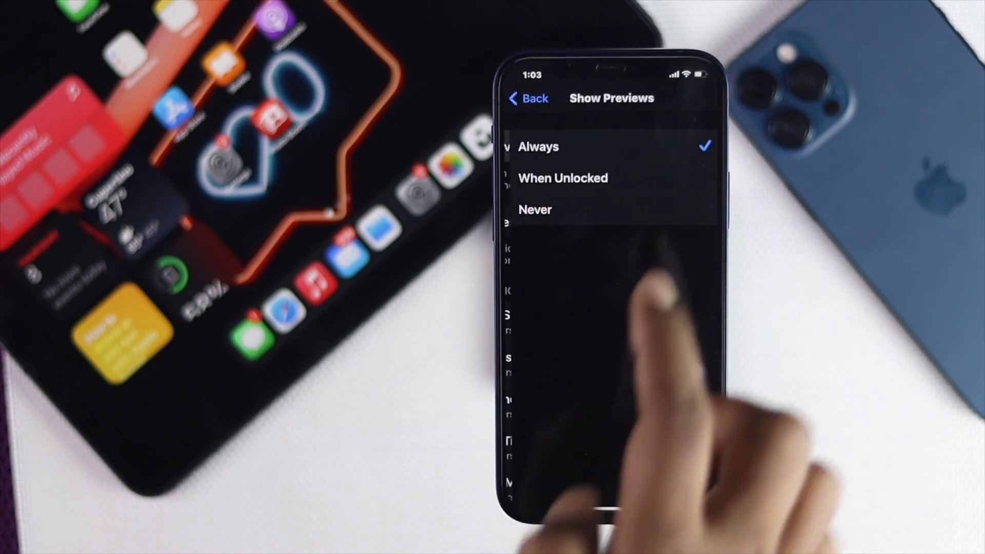
click(535, 209)
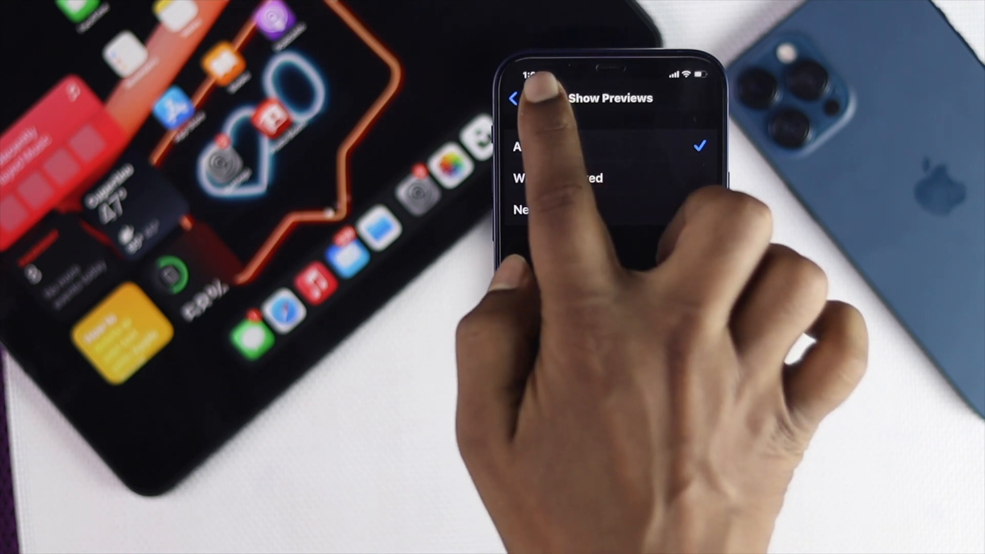
Toggle Messages' Allow Notifications off and back on
click(515, 99)
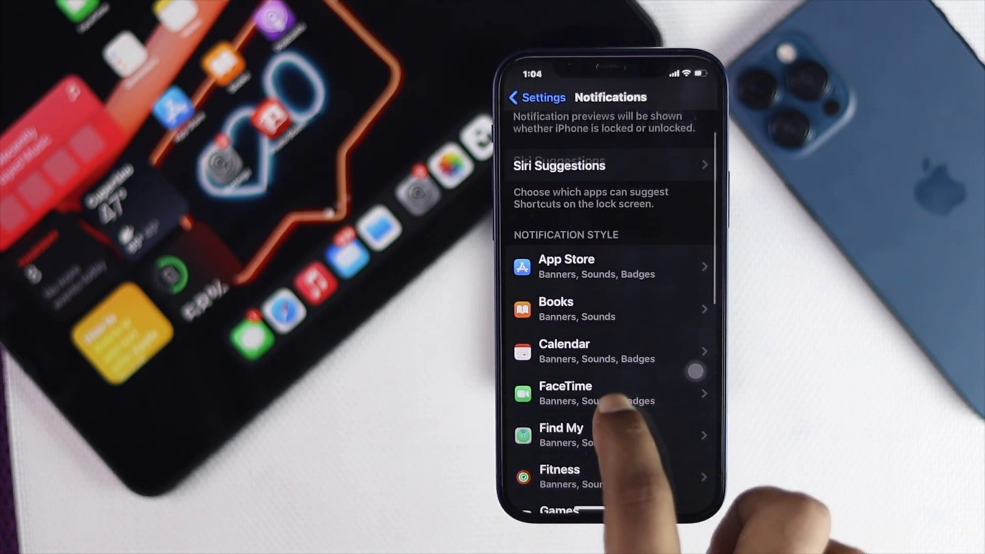
scroll(down, 3)
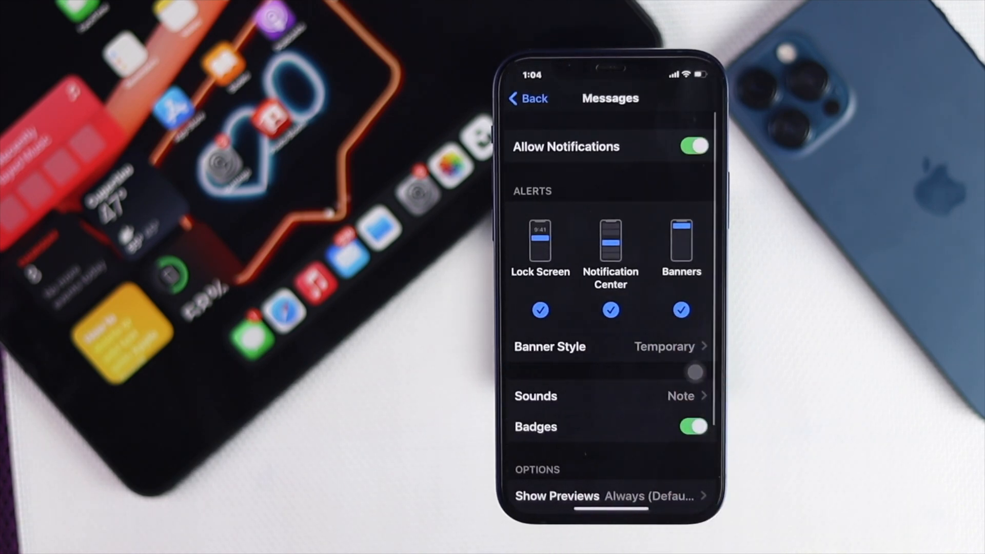
click(691, 146)
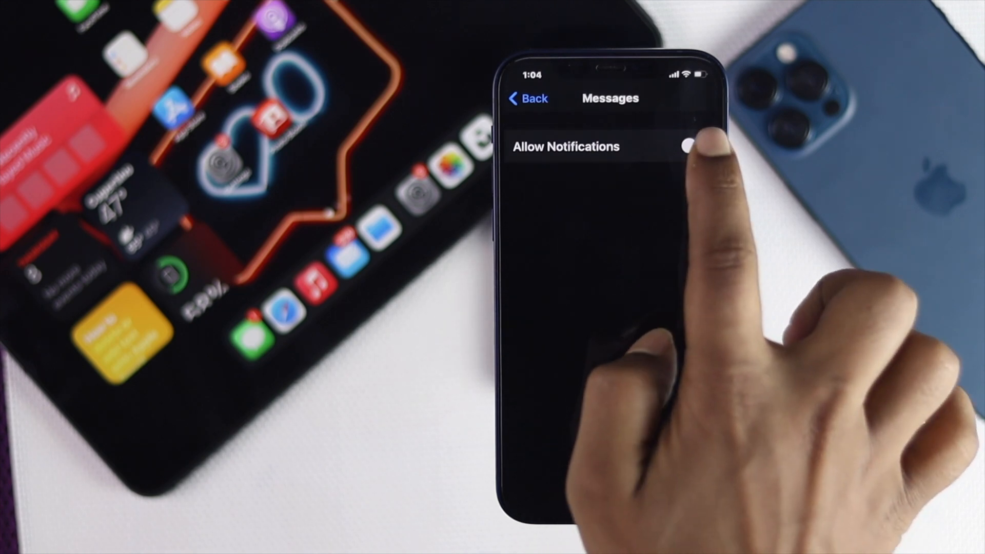
click(692, 146)
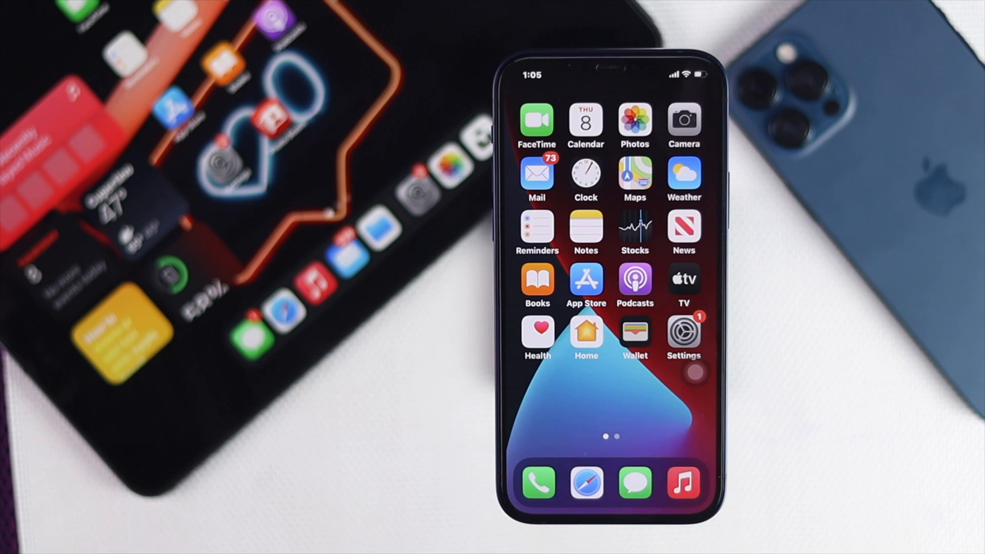
Start Reset All Settings from Settings > General > Reset
click(683, 331)
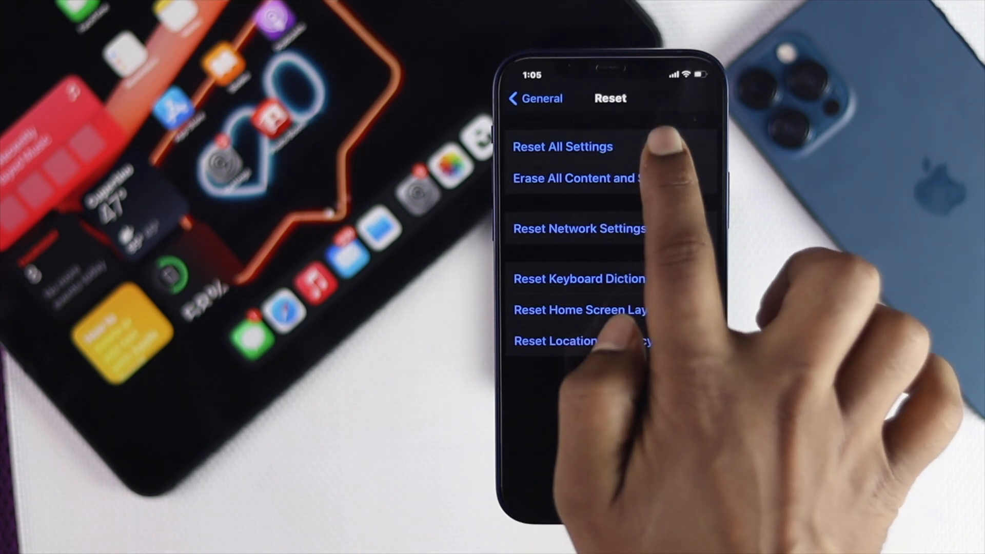
click(561, 146)
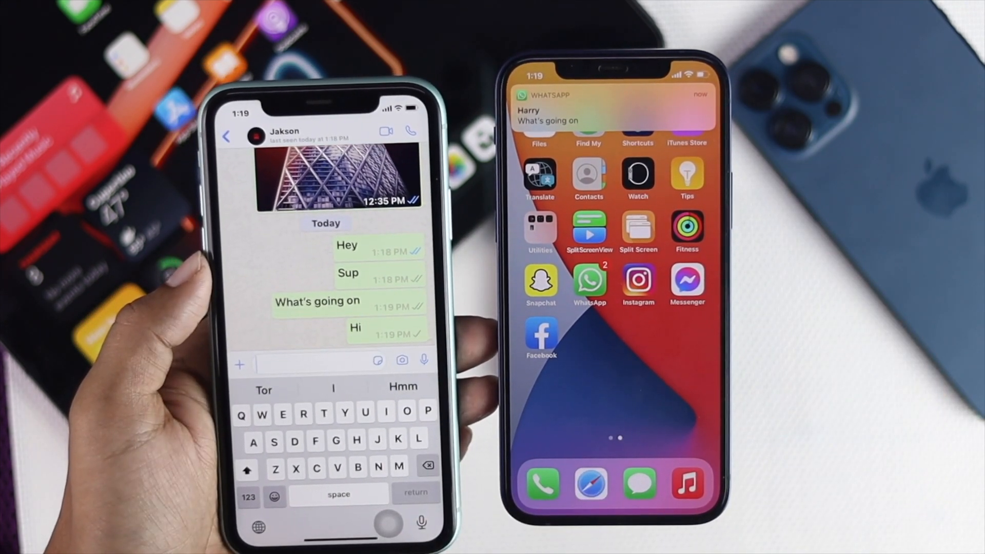
Write another WhatsApp test message on the second phone
click(356, 416)
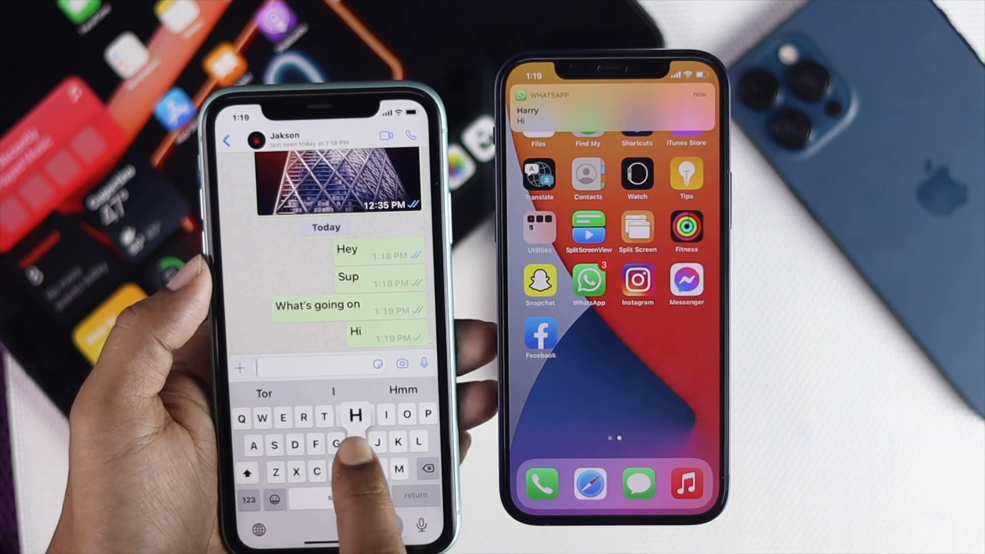